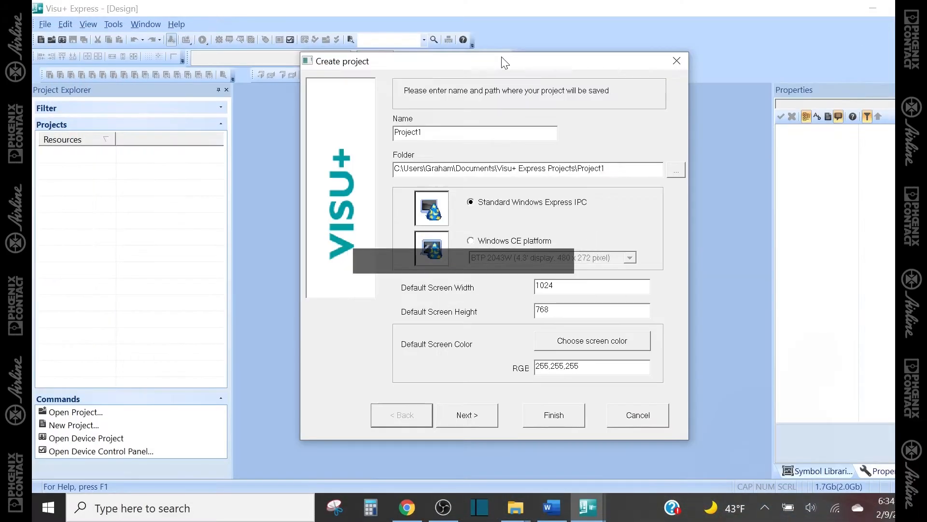
Cancel the Create project wizard, leaving an empty workspace with no project.
left_click(638, 414)
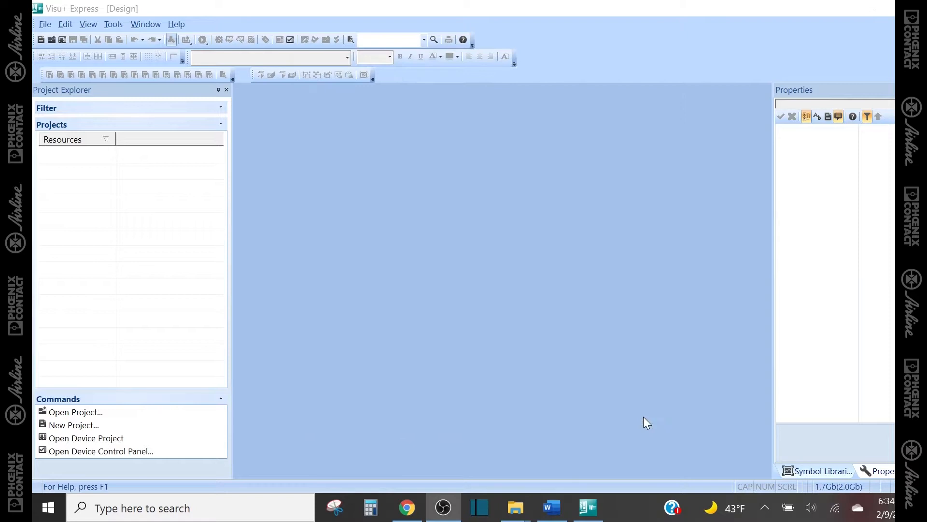
mouse_move(329, 154)
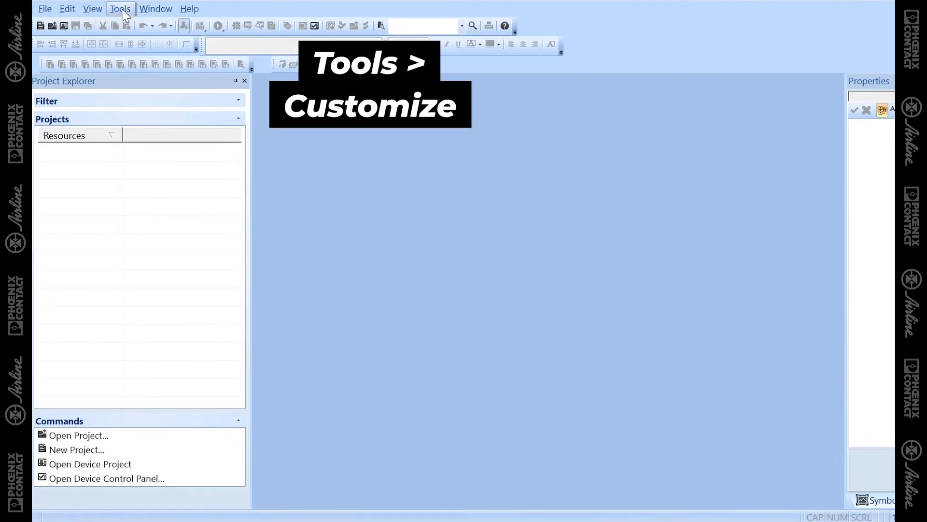
In Customize Options, uncheck 'Show full menus after a short delay' and 'recently used commands first'.
left_click(120, 8)
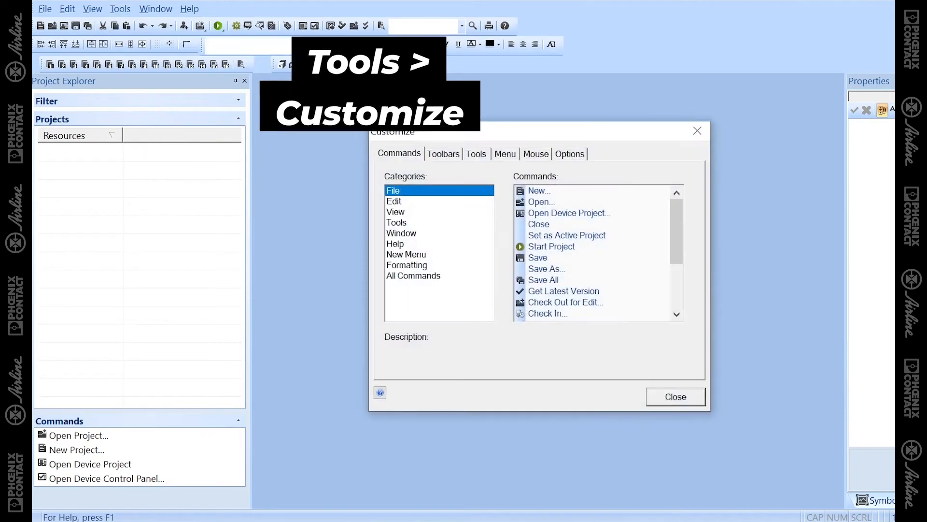
left_click(569, 153)
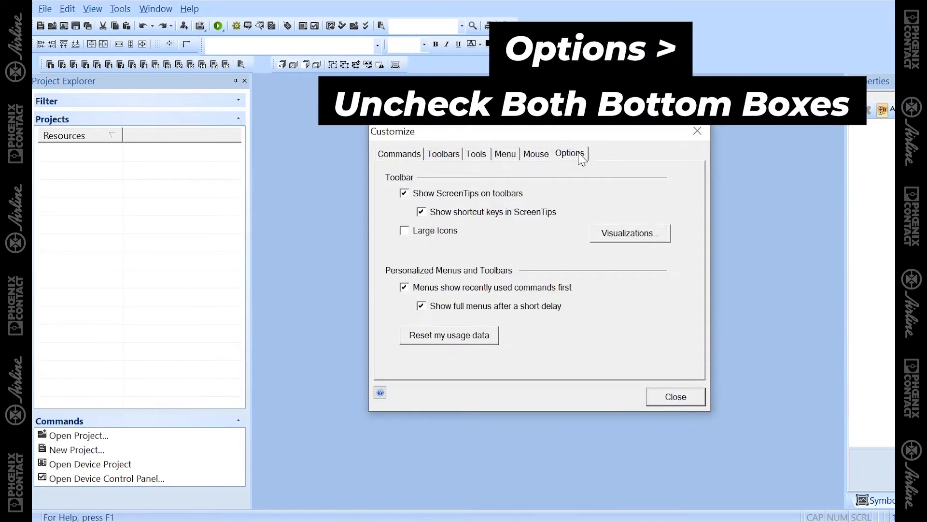
left_click(421, 305)
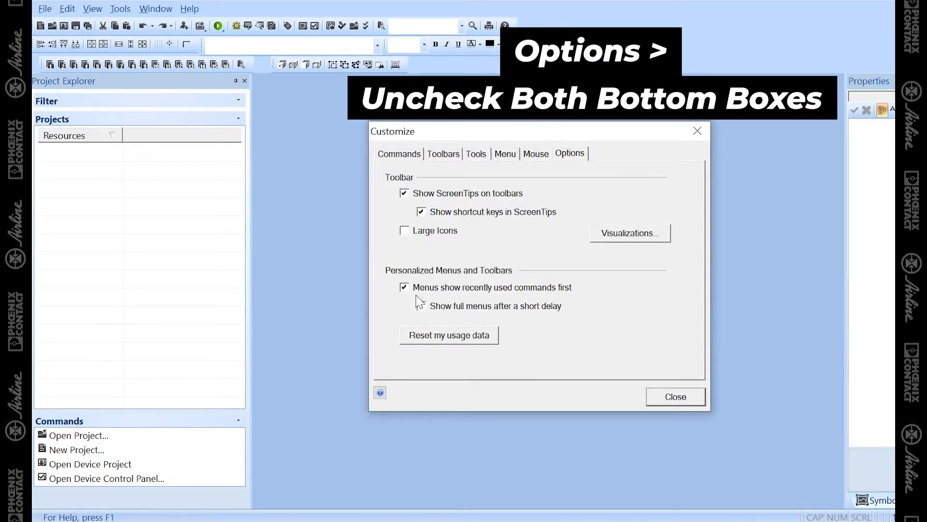
left_click(404, 286)
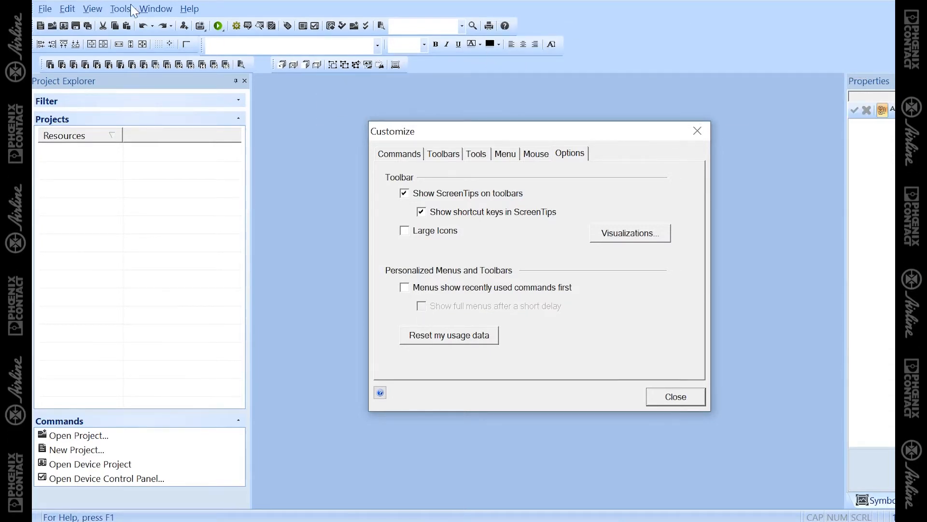
mouse_move(200, 18)
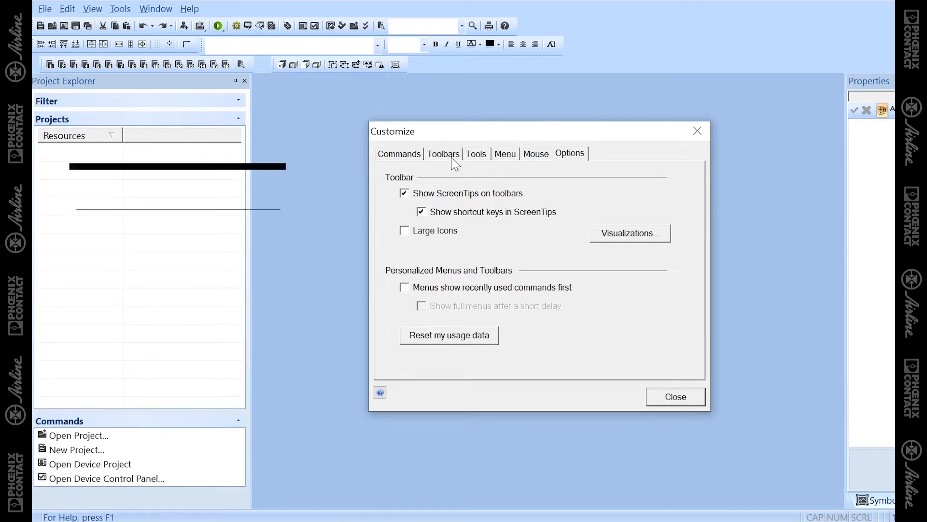
Check the Toolbars tab shows Aligning, Formatting, Layer, Menu Bar, Standard, Symbol enabled, then close.
left_click(442, 154)
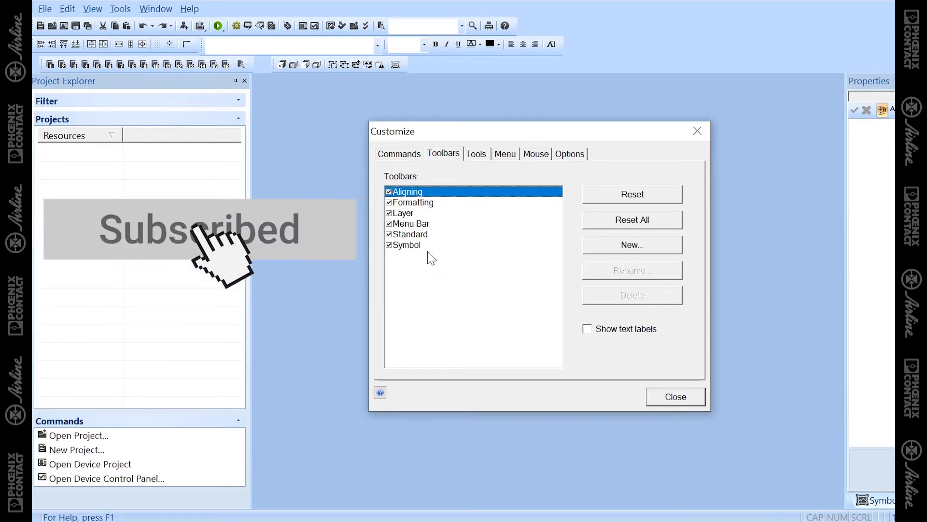
left_click(675, 396)
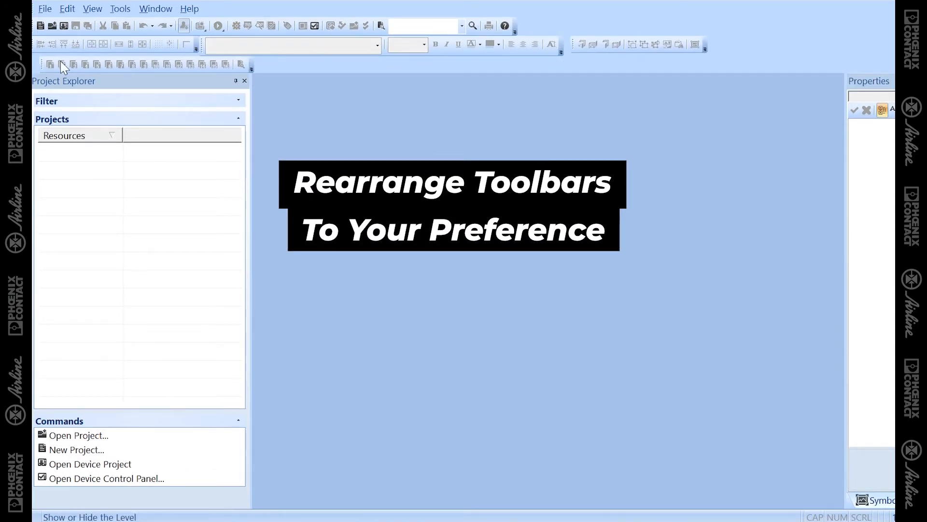
Drag the Aligning toolbar from the third row to the end of the second row.
left_click_drag(63, 64, 781, 52)
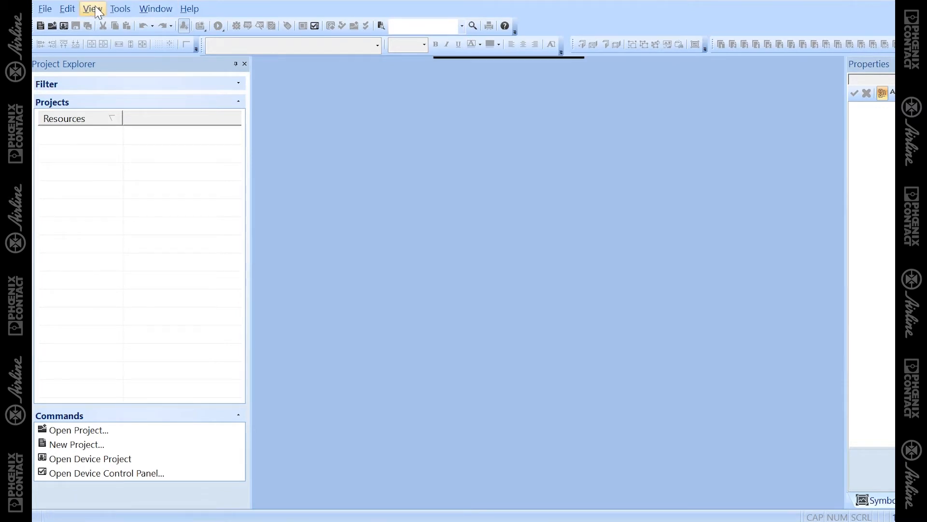
Uncheck Auto Load State Mode in the View menu.
left_click(92, 8)
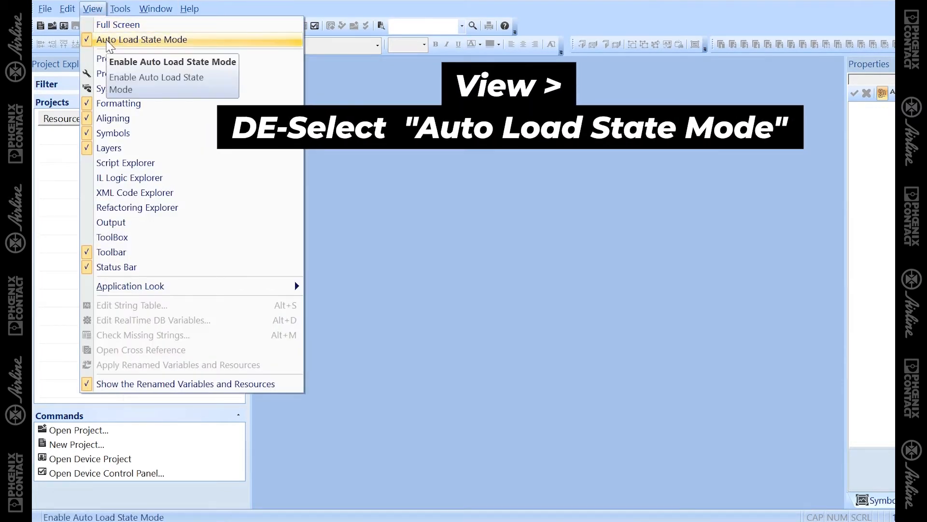
left_click(142, 39)
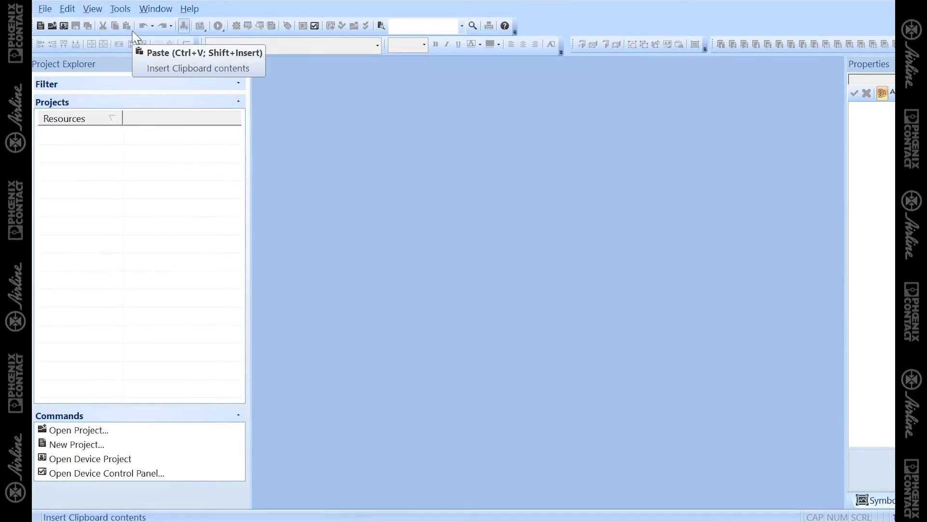
mouse_move(678, 366)
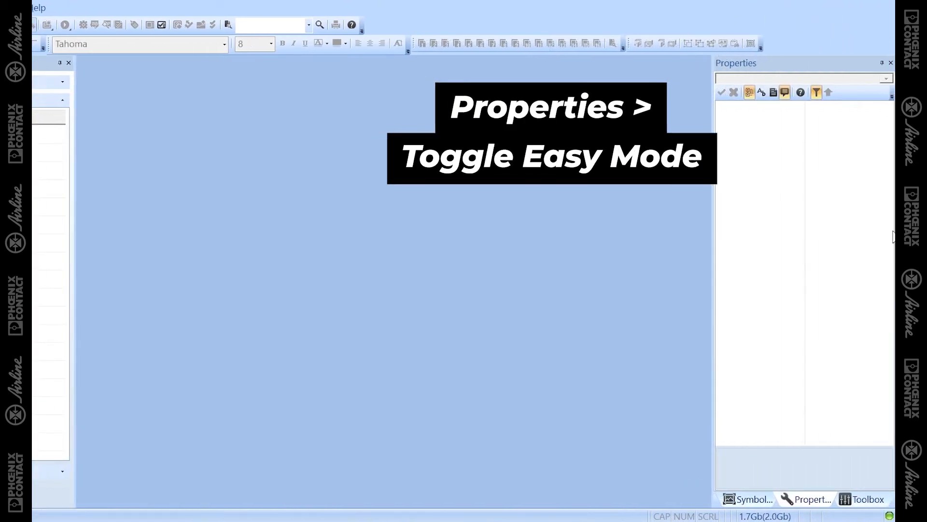
Click the funnel Toggle Easy Mode button on the Properties window toolbar.
left_click(816, 91)
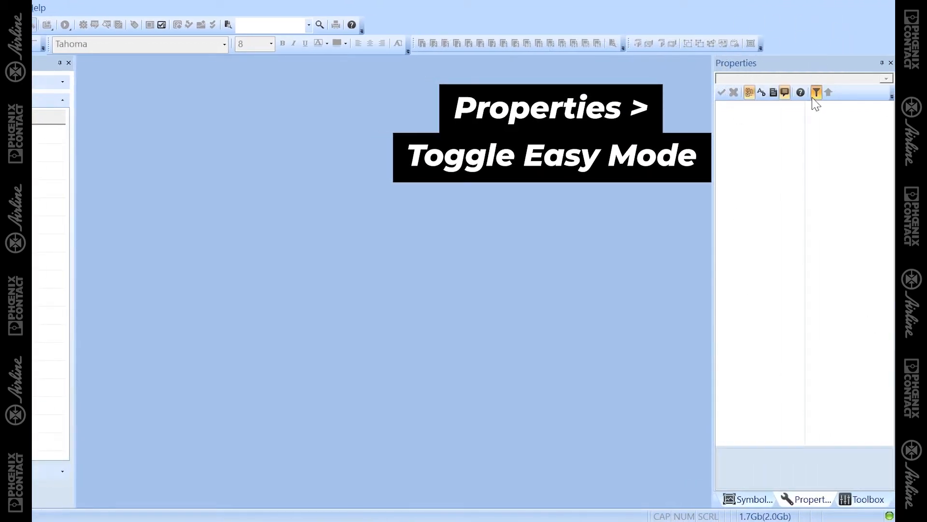
mouse_move(816, 92)
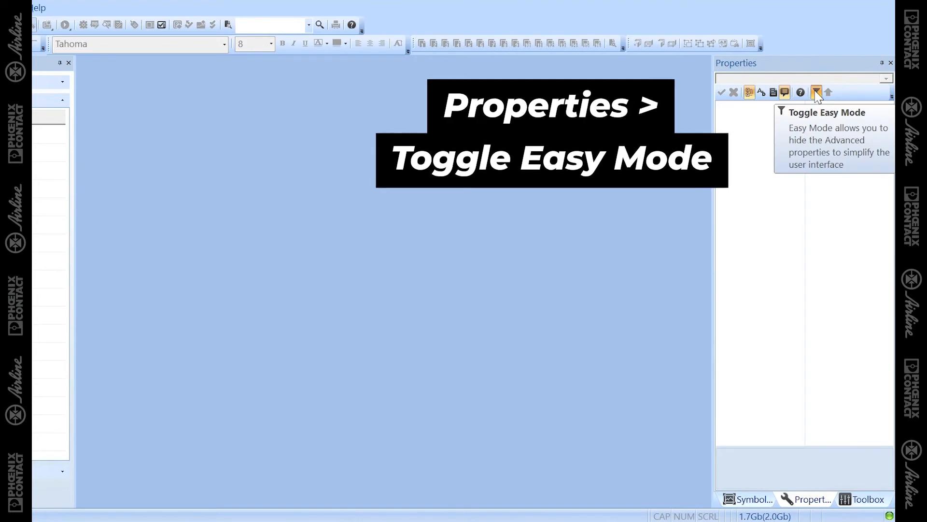
left_click(816, 92)
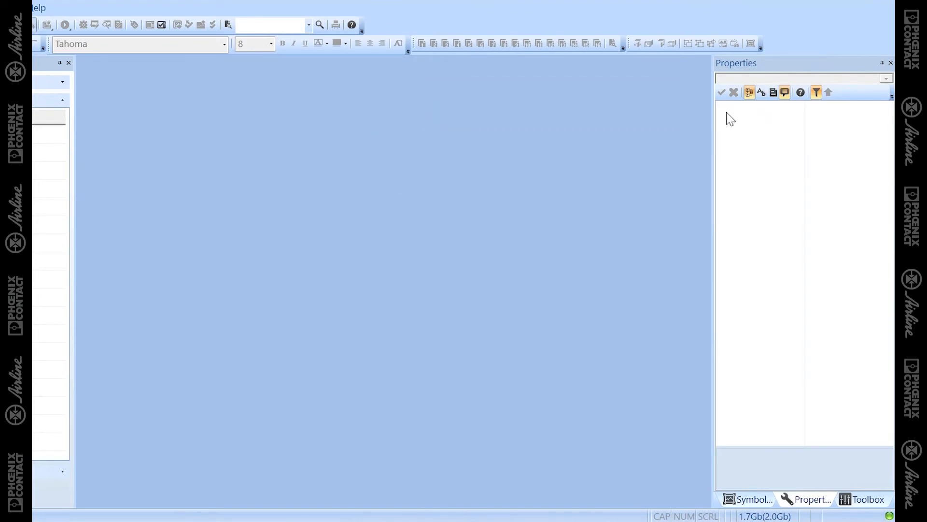